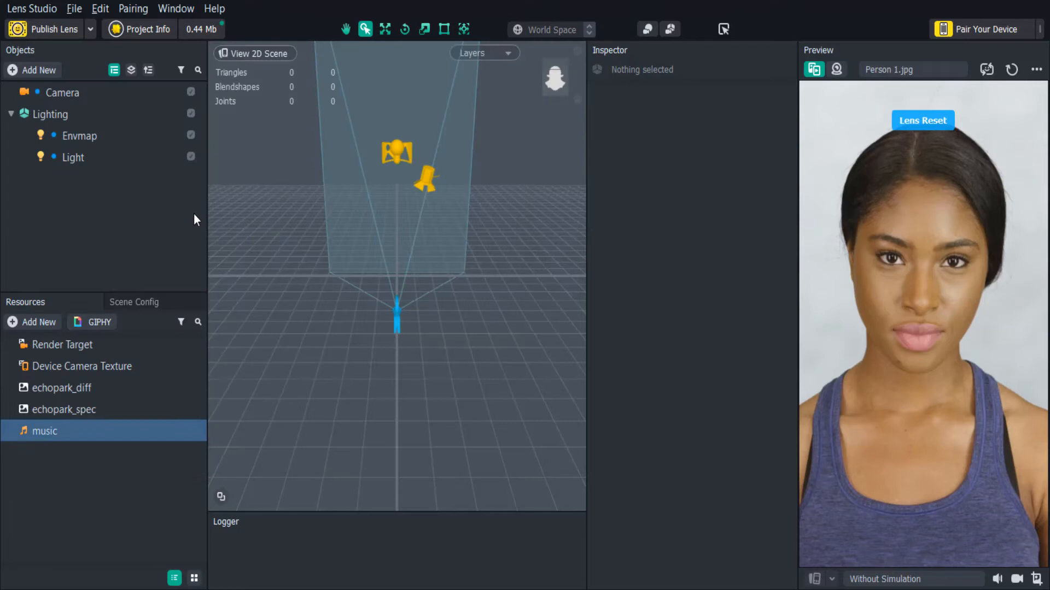
- Select the music mp3 in Resources to view its 0:14 AudioTrackAsset details
left_click(45, 431)
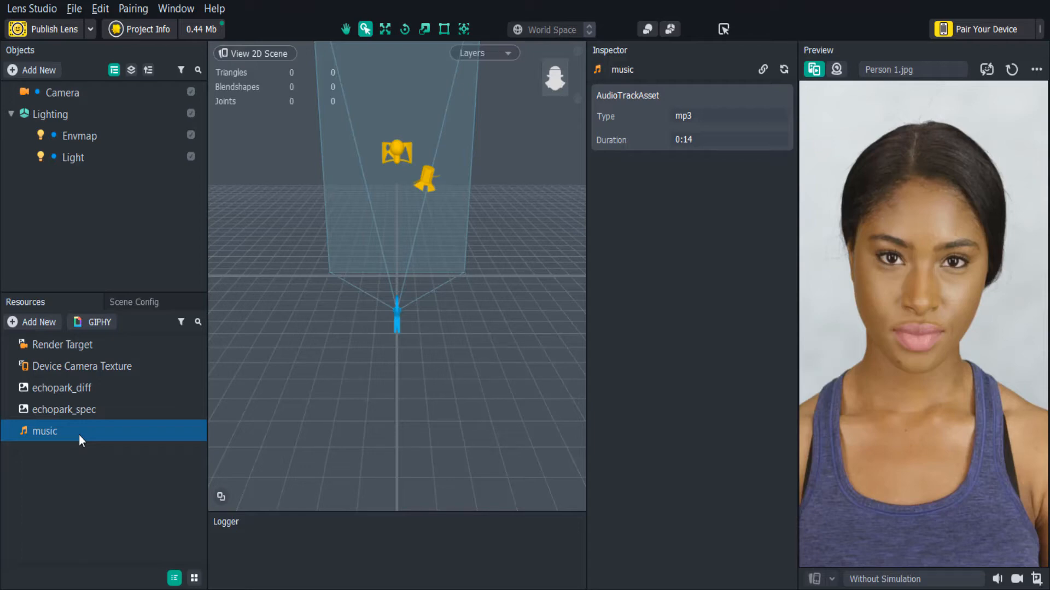
- Add an Audio object using the music track, toggling Autoplay Loop on and back off
left_click(32, 70)
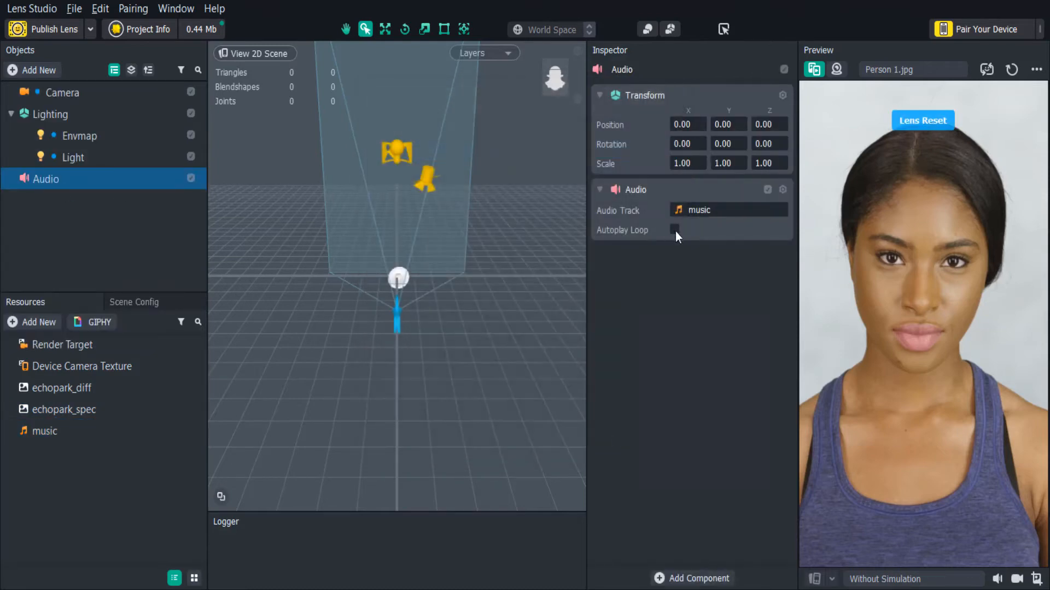
left_click(675, 230)
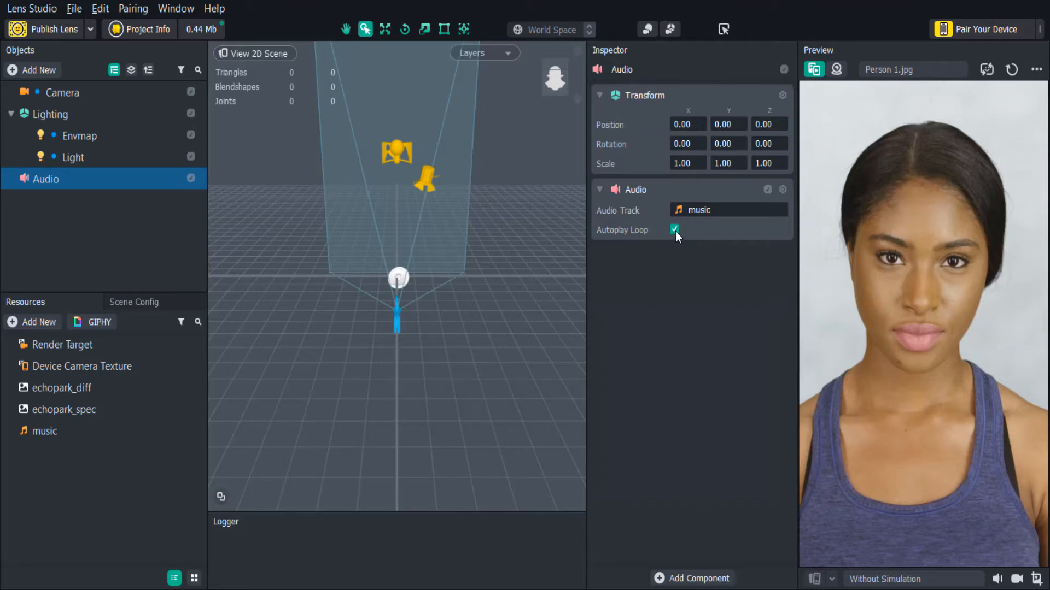
left_click(674, 229)
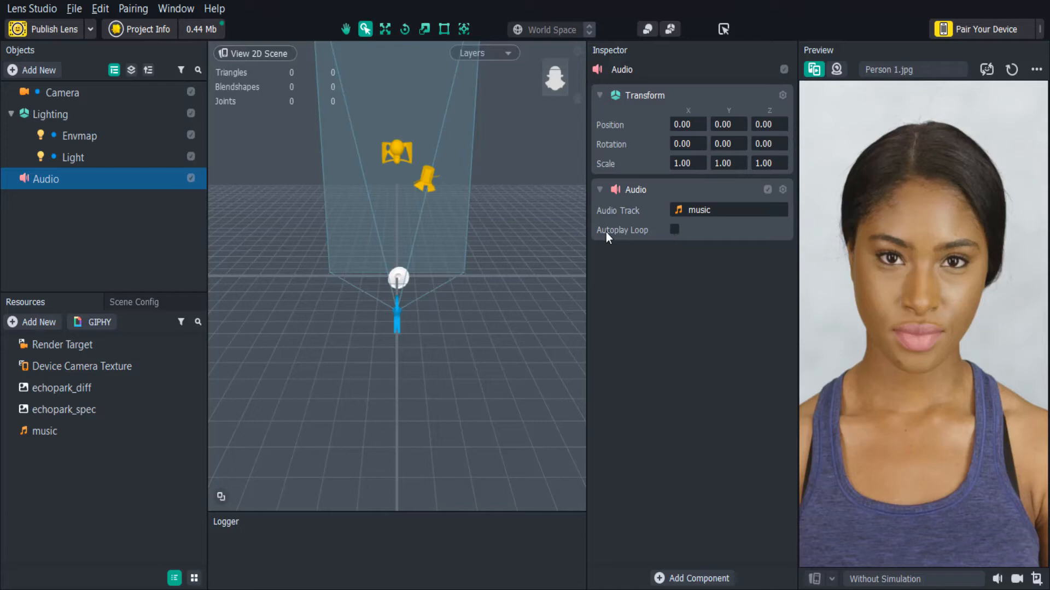
- Add a Behavior: on Mouth Opened, Play Sound with Audio.Audio component and music track
left_click(33, 70)
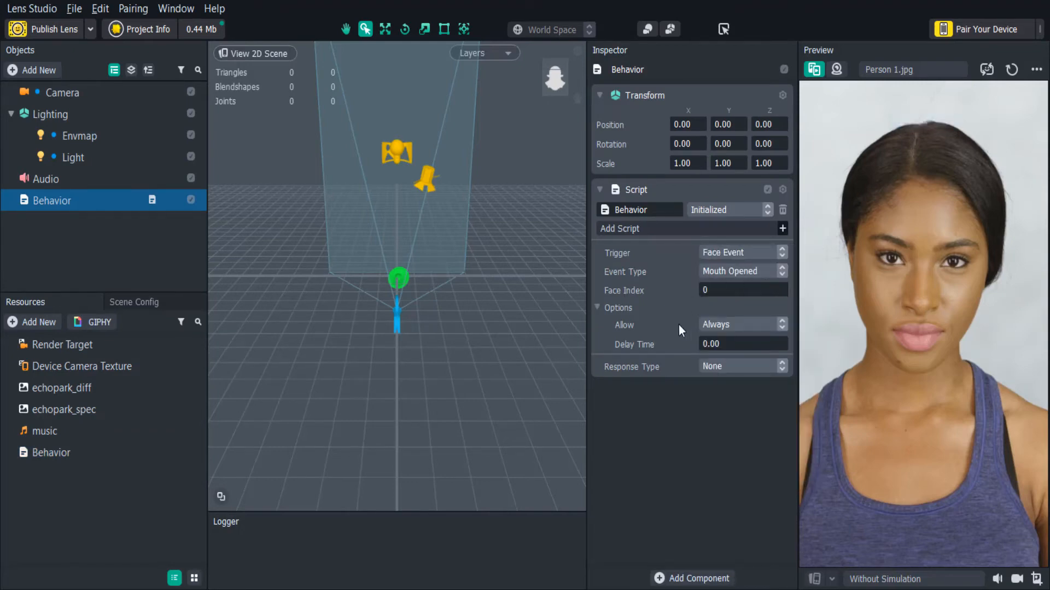
left_click(741, 366)
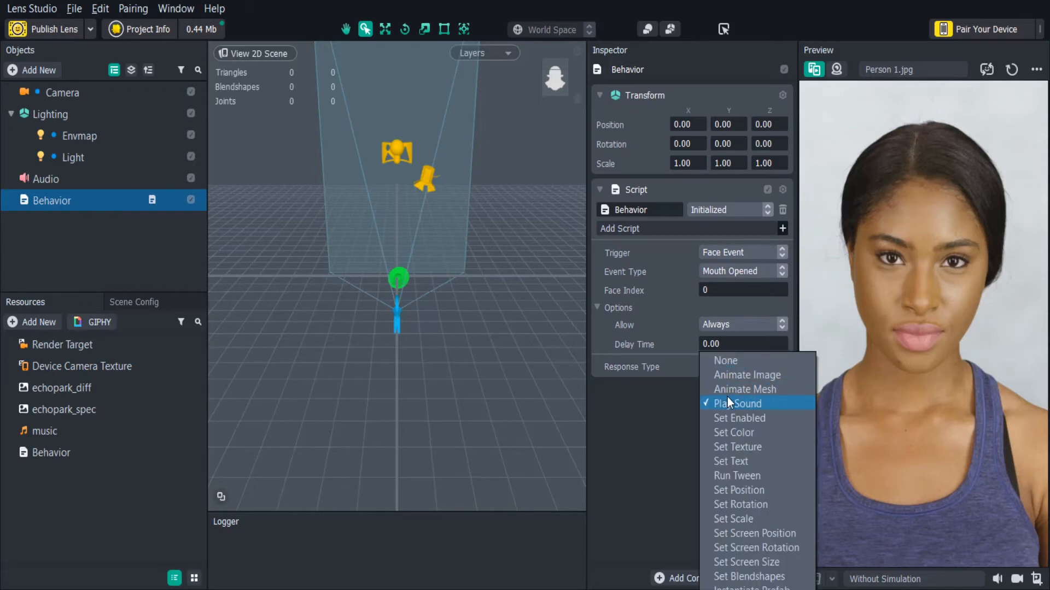
left_click(737, 403)
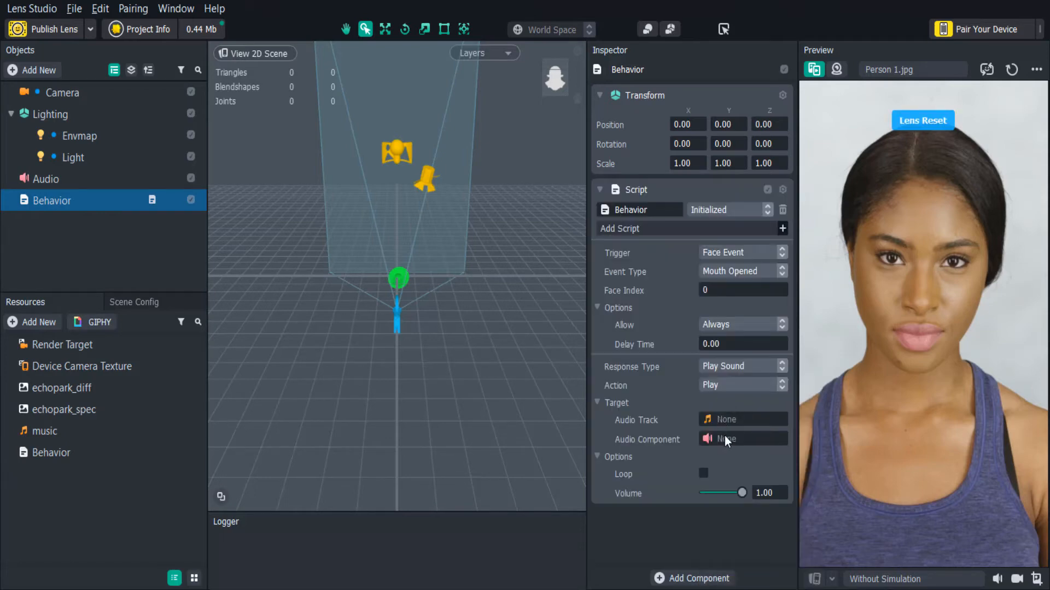
left_click(743, 439)
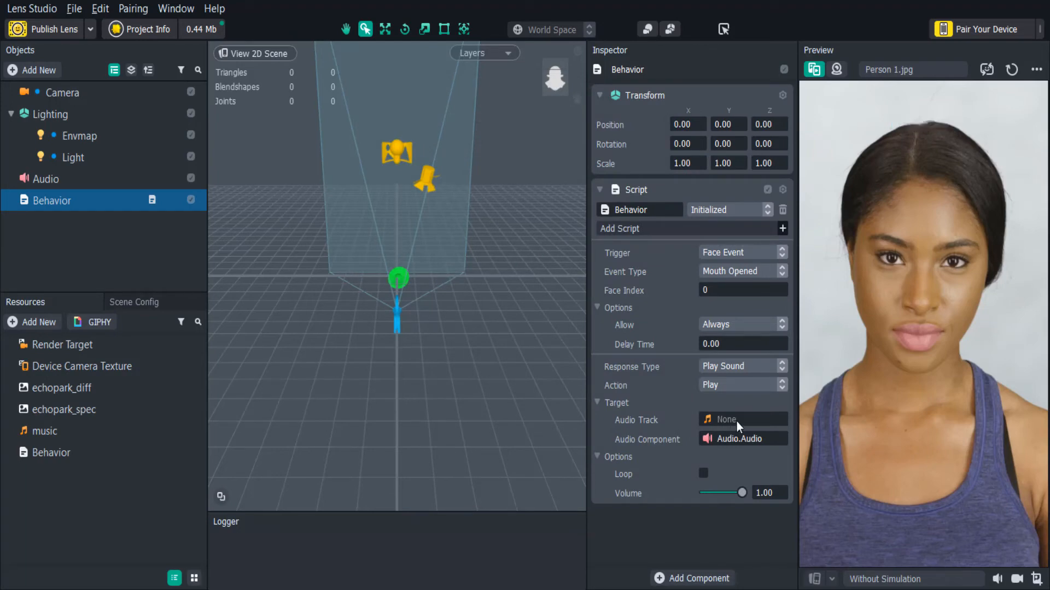
left_click(741, 419)
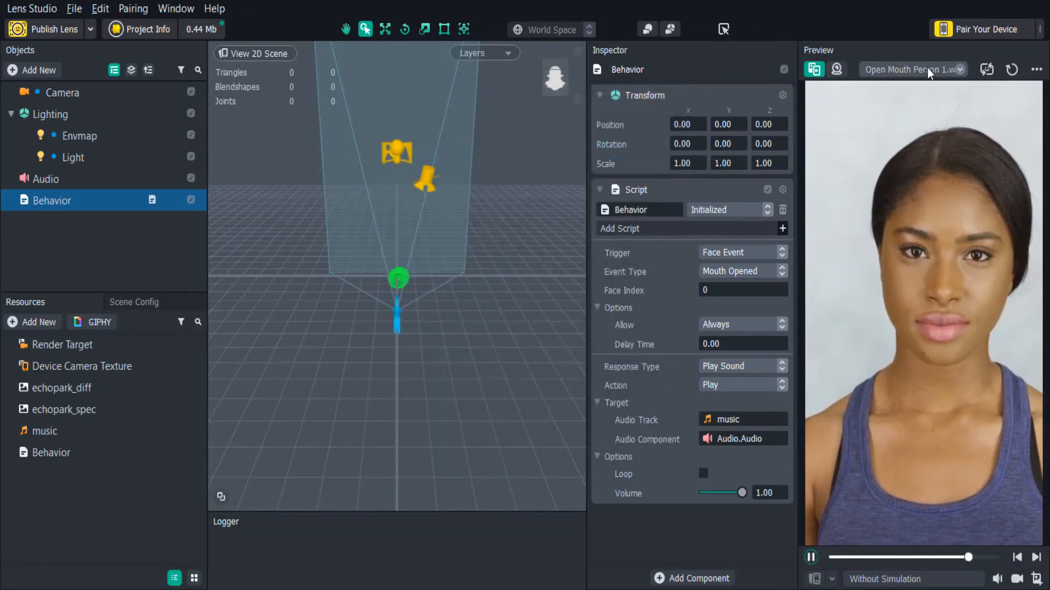
- Switch the preview media back to the Person 1.jpg still photo
left_click(913, 69)
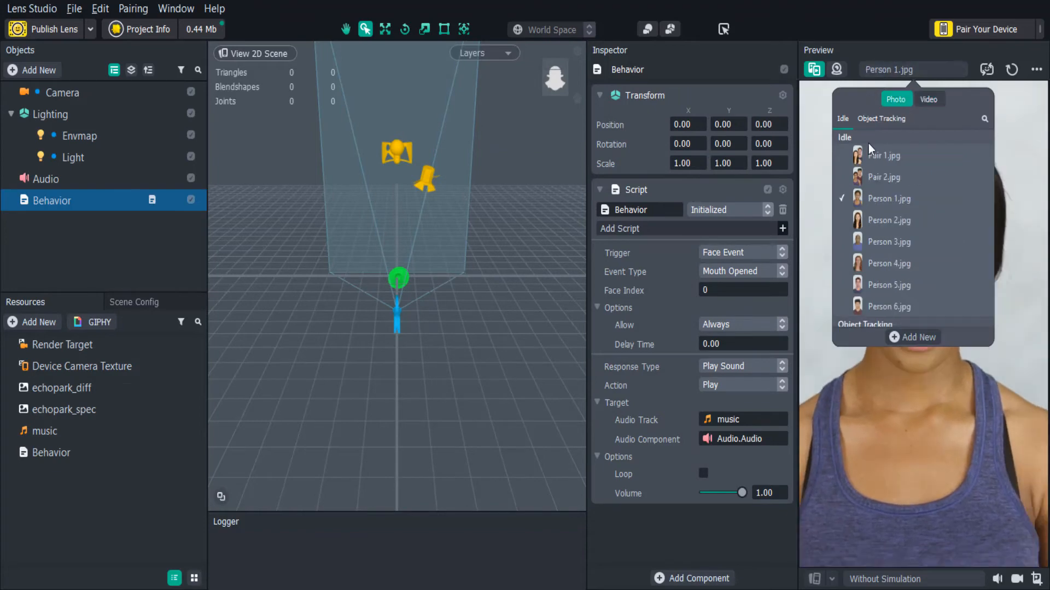
left_click(888, 198)
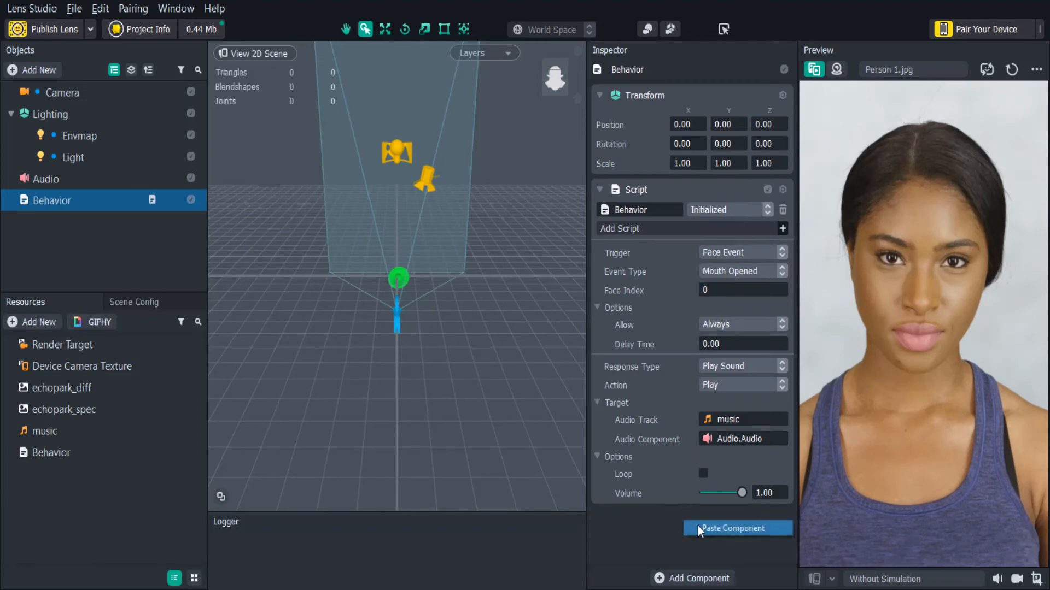
- Paste a second Behavior script set to Mouth Closed with a Stop action
left_click(737, 528)
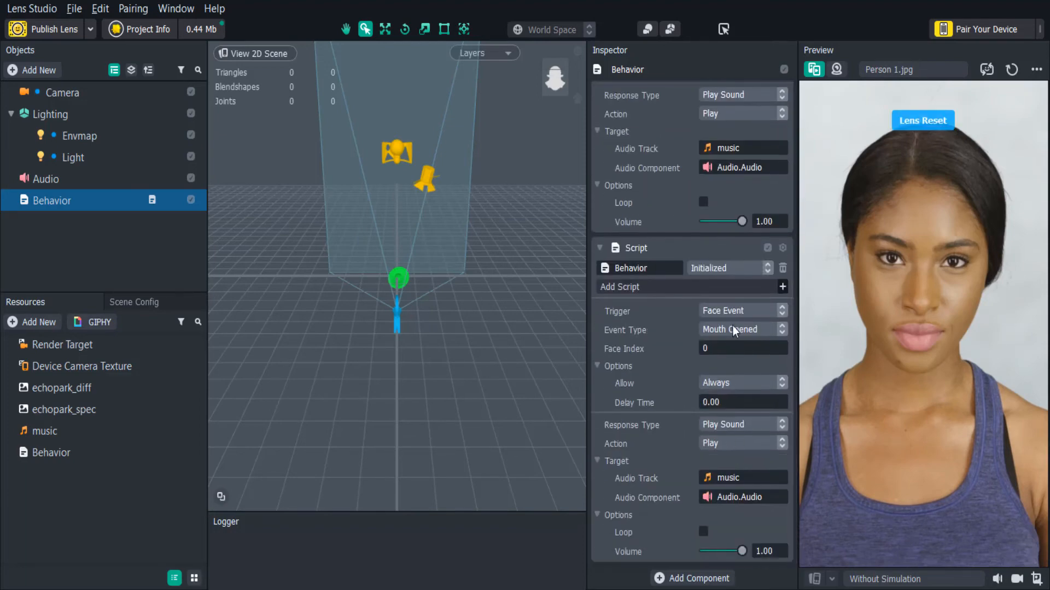
left_click(741, 329)
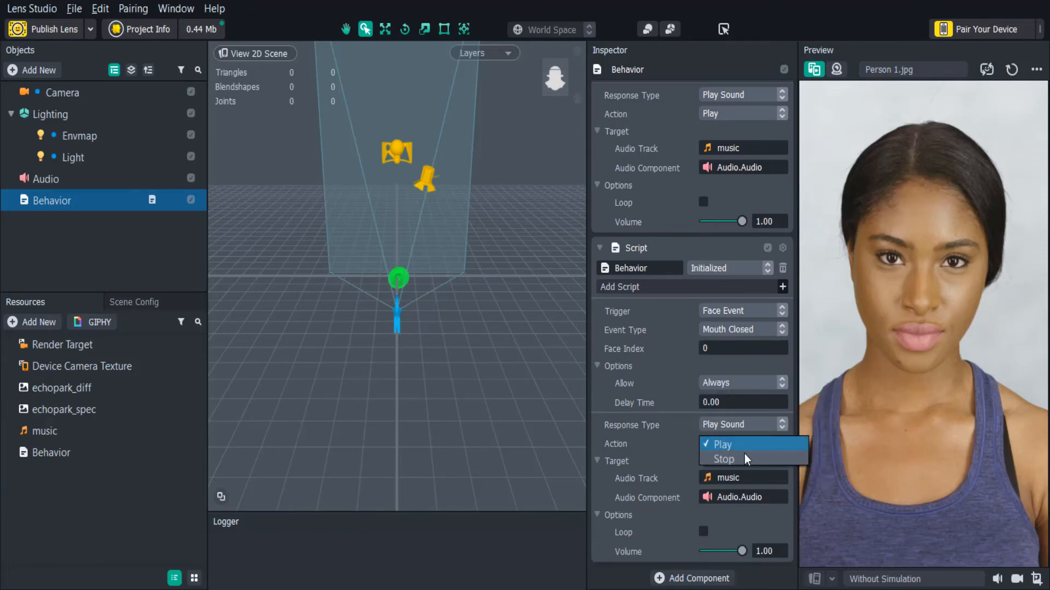
left_click(723, 459)
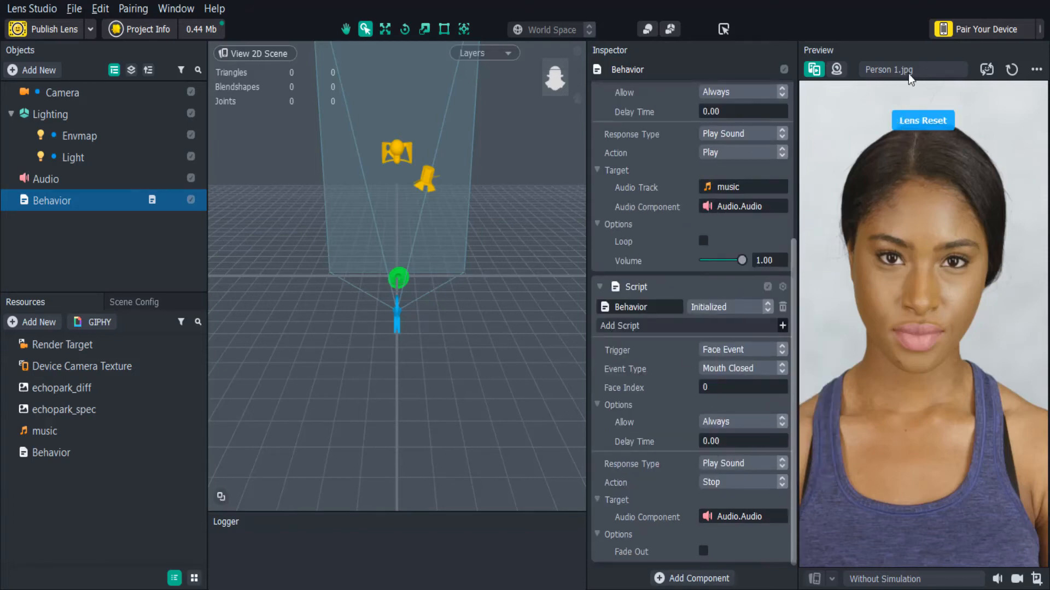
- Play the Open Mouth Person 1 preview video, then return to photo previews
left_click(911, 69)
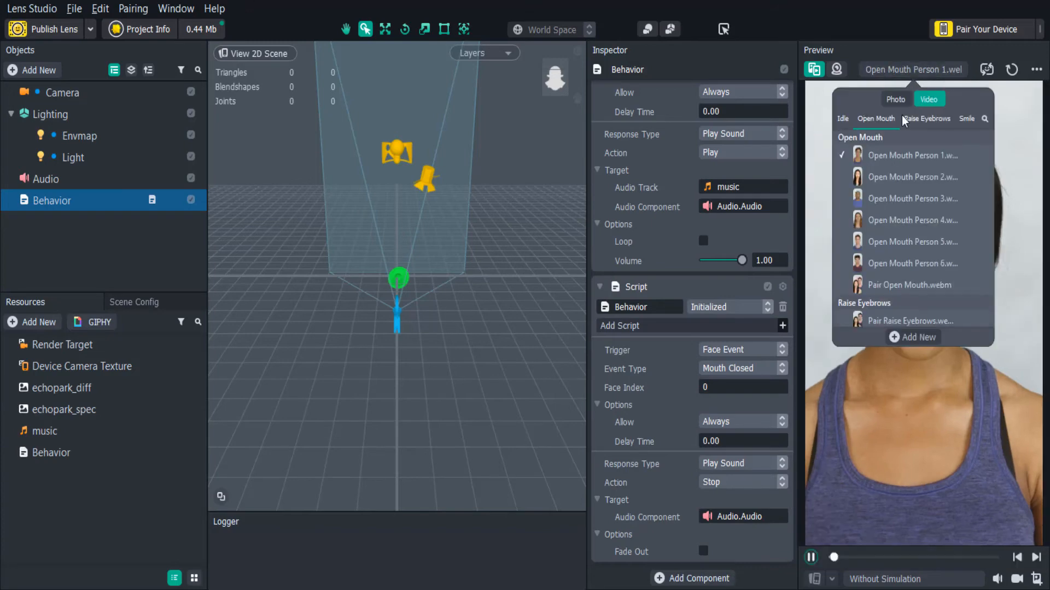
left_click(912, 156)
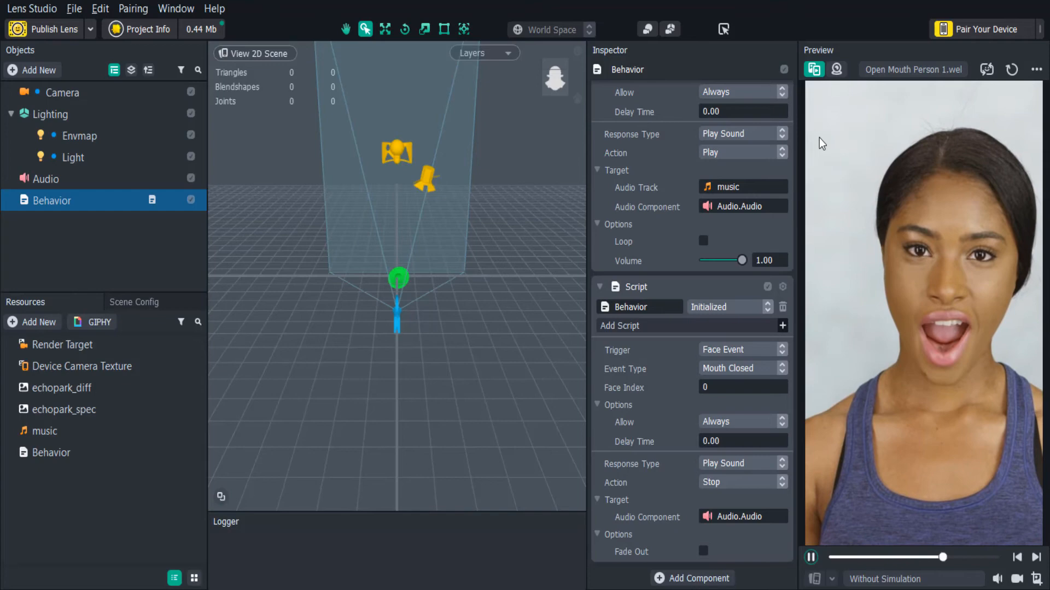
left_click(913, 69)
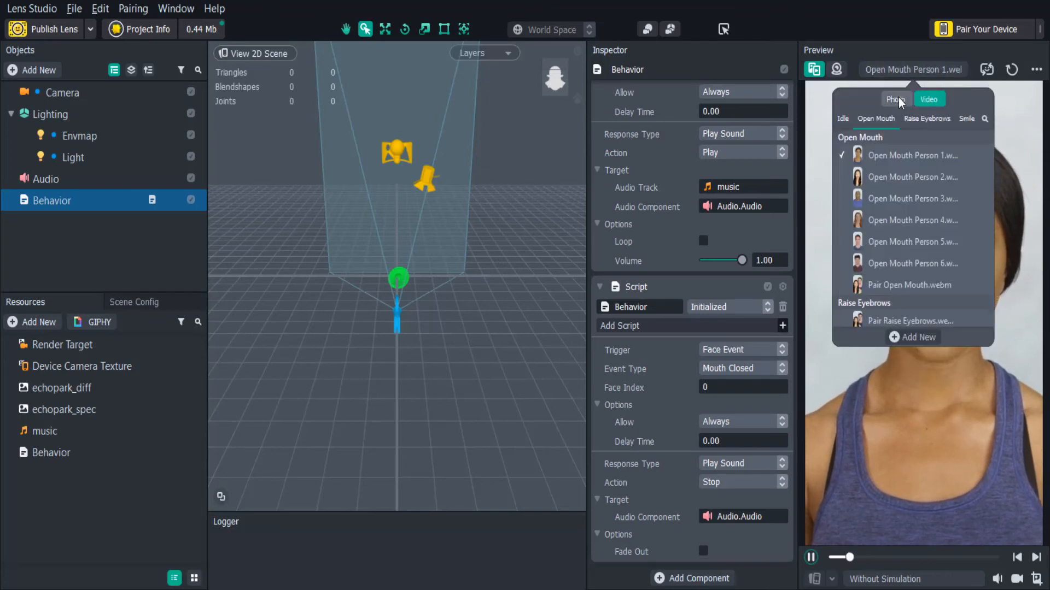
left_click(895, 99)
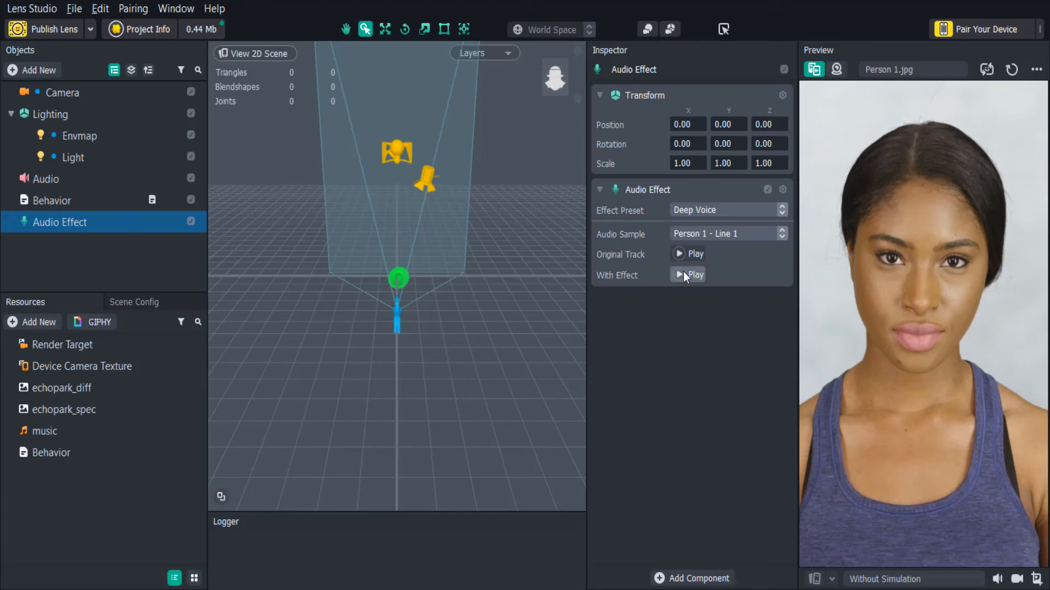
- Play the Person 1 – Line 1 sample while switching the preset to Cathedral, then stop
left_click(687, 275)
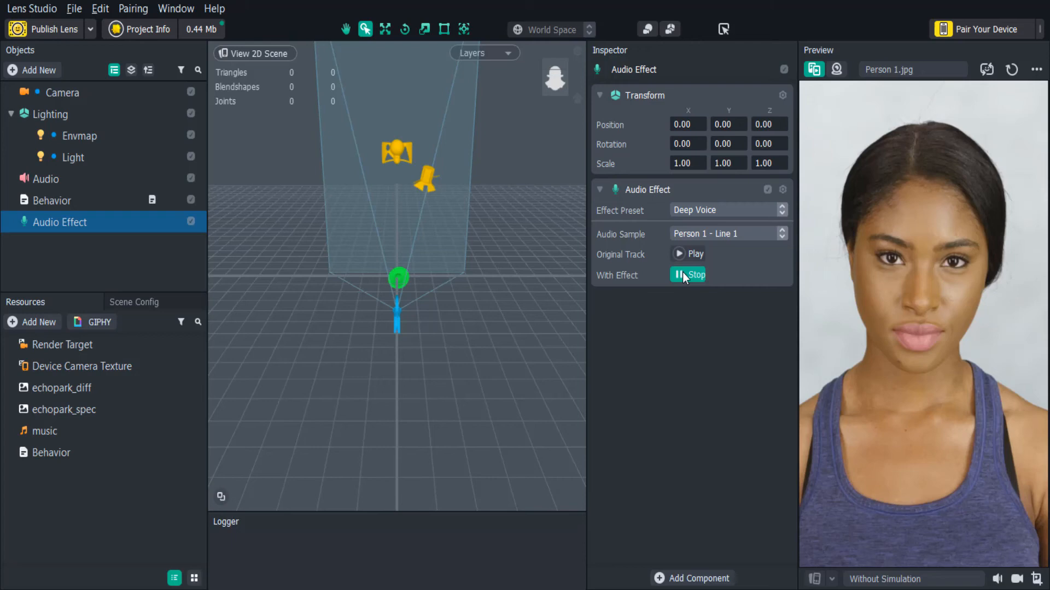
left_click(728, 210)
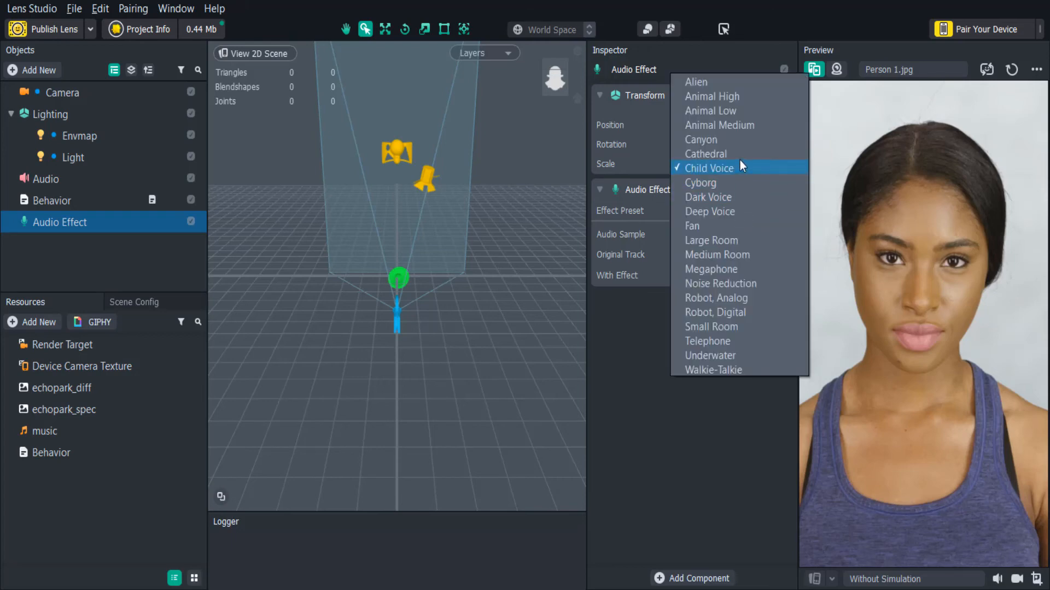
left_click(705, 154)
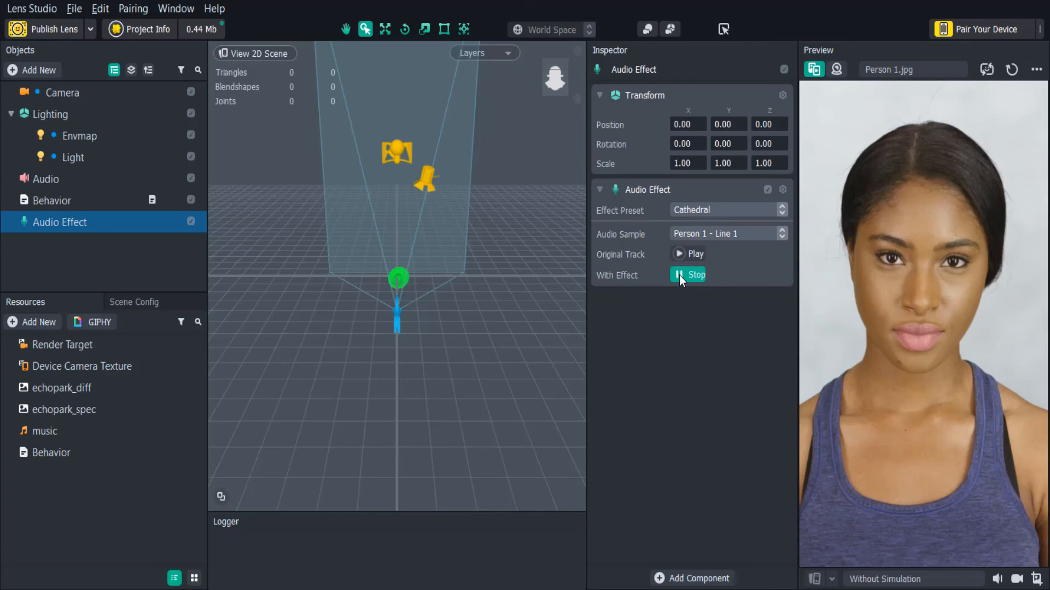
left_click(687, 275)
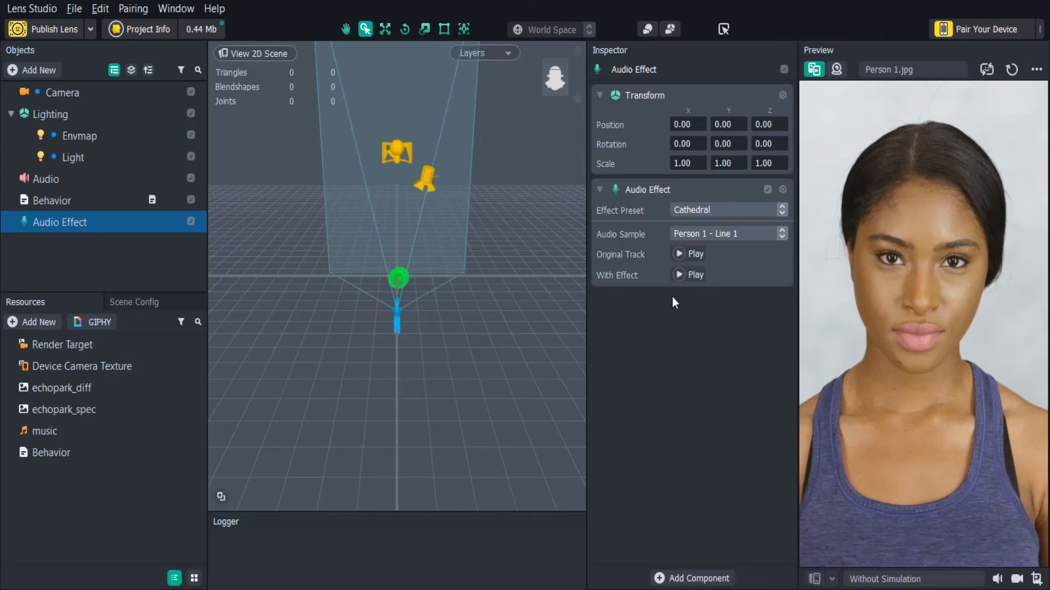